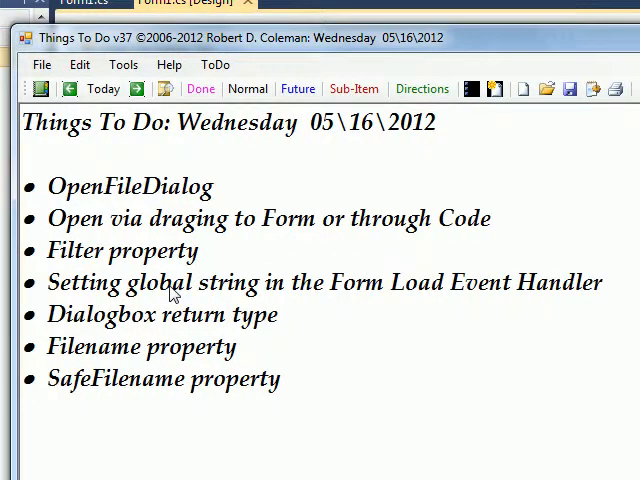
mouse_move(212, 284)
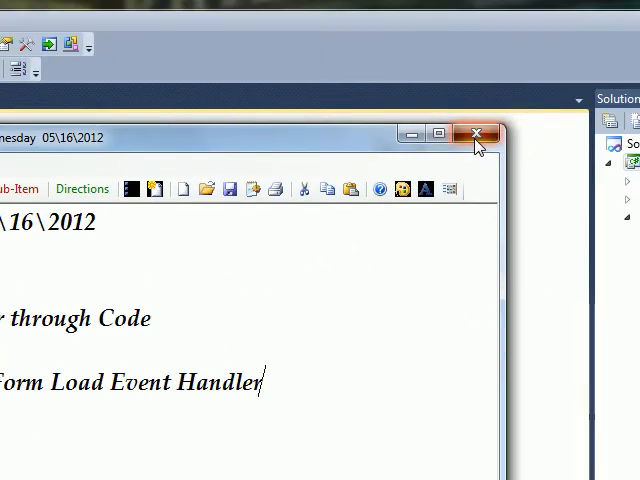
Close the lesson topics window and cancel the Save Info prompt.
click(476, 134)
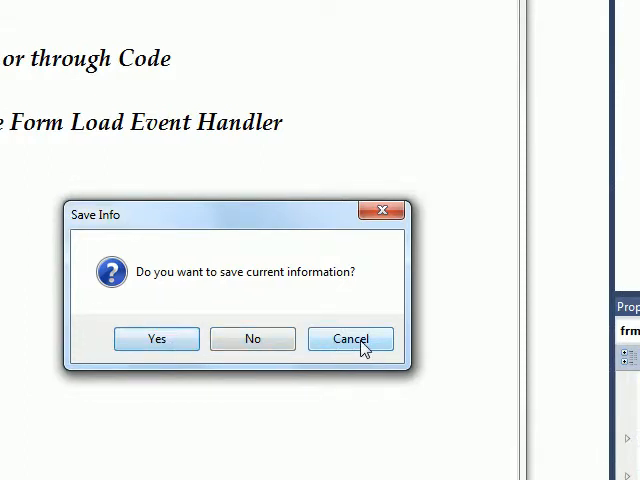
click(350, 340)
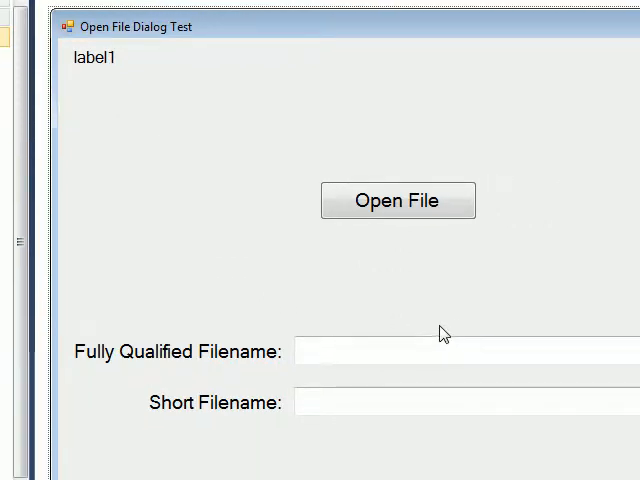
mouse_move(400, 288)
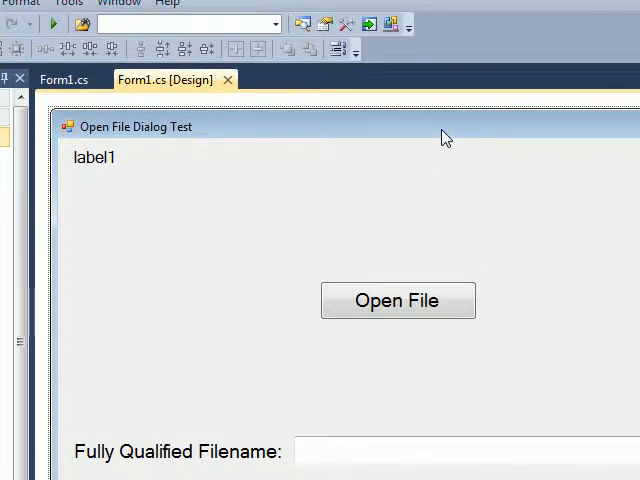
Show Form1.cs source scrolled to the frmOFDTest_Load handler setting the filter string.
click(62, 80)
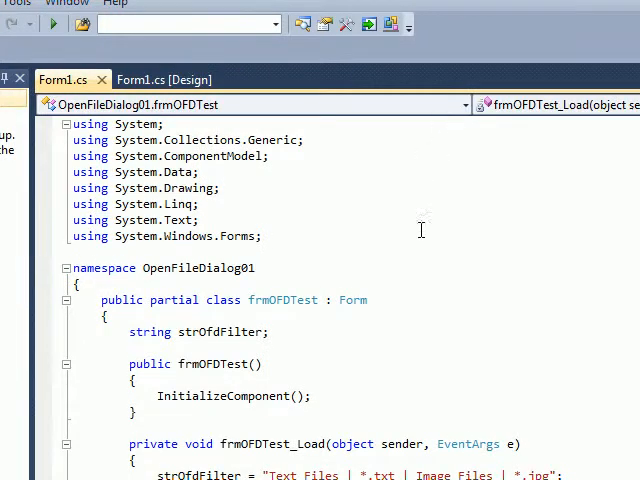
scroll(down, 3)
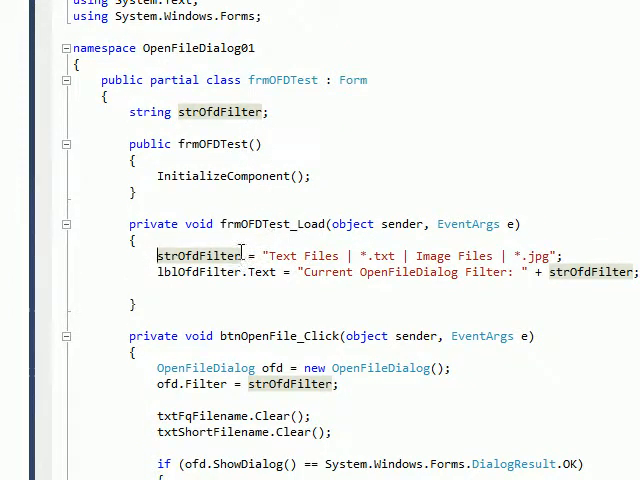
scroll(down, 3)
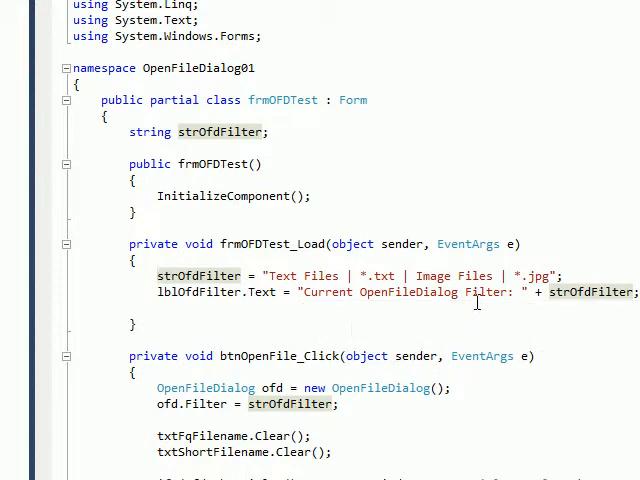
scroll(left, 3)
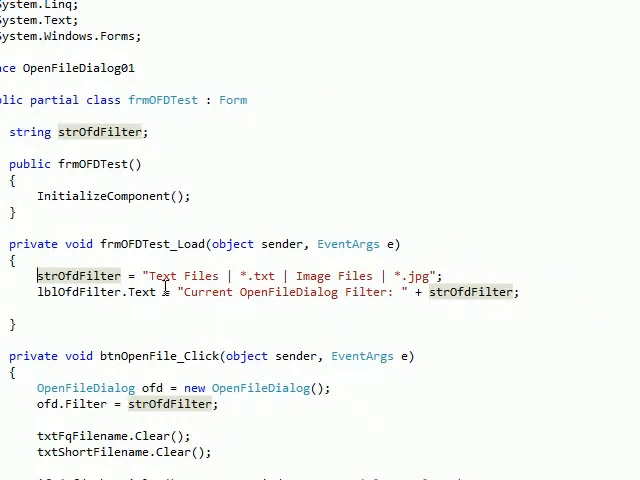
mouse_move(184, 276)
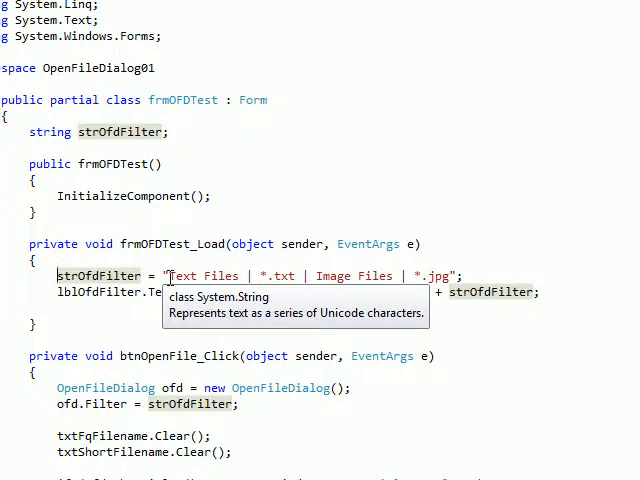
Begin editing the strOfdFilter string literal in frmOFDTest_Load.
double_click(200, 276)
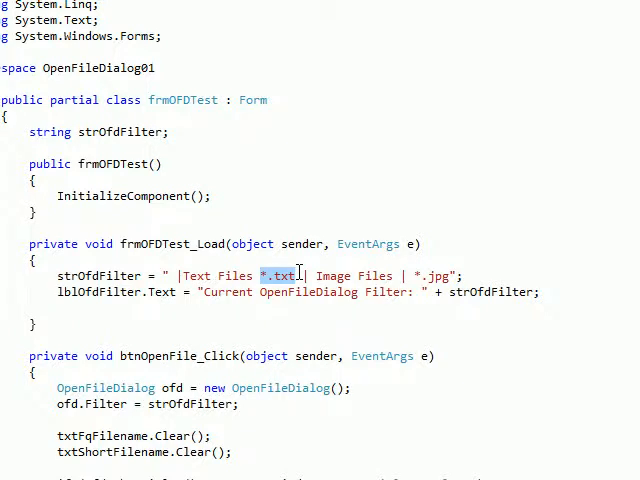
mouse_move(304, 276)
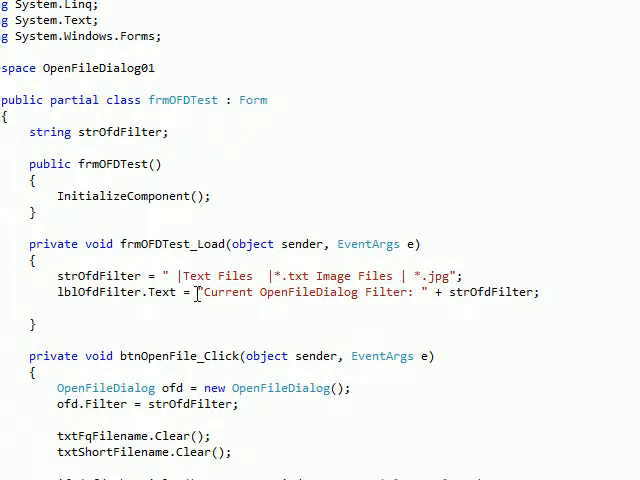
mouse_move(204, 292)
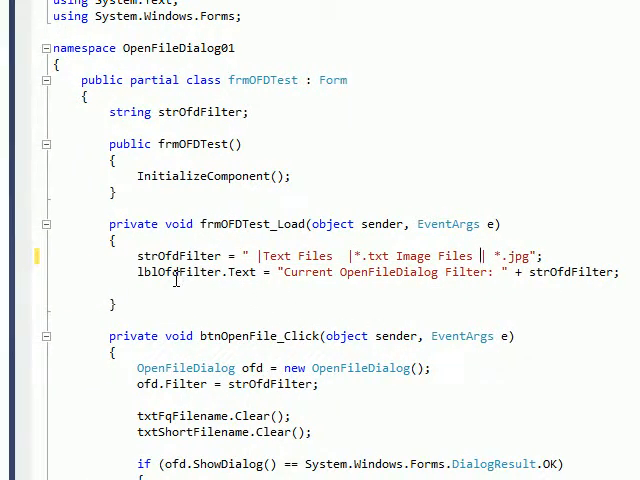
mouse_move(176, 272)
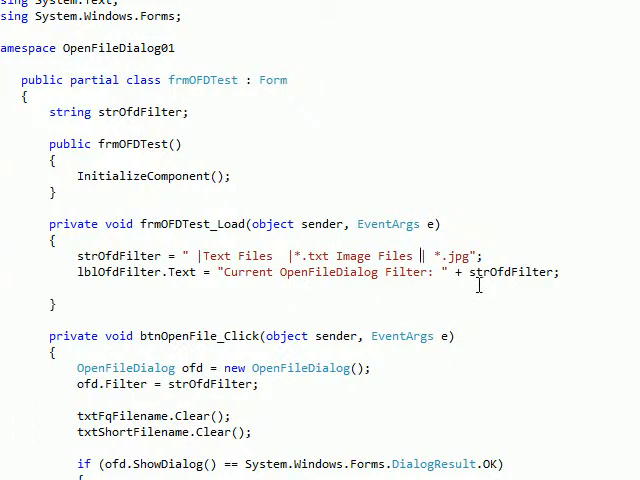
mouse_move(350, 260)
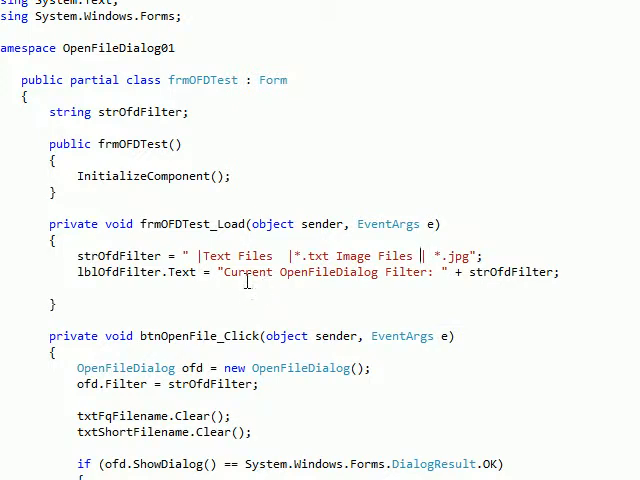
mouse_move(380, 272)
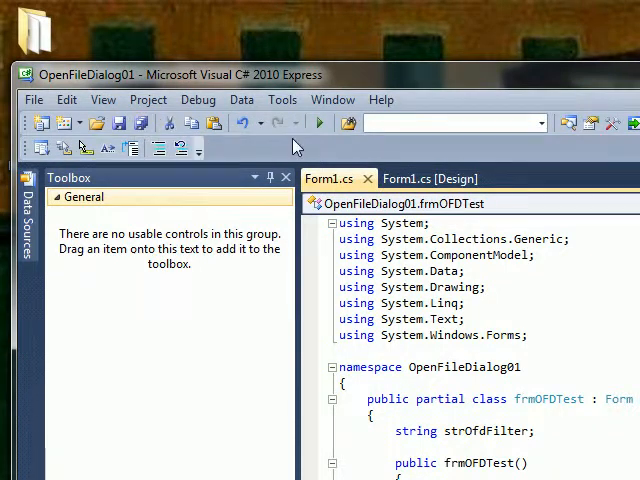
click(320, 122)
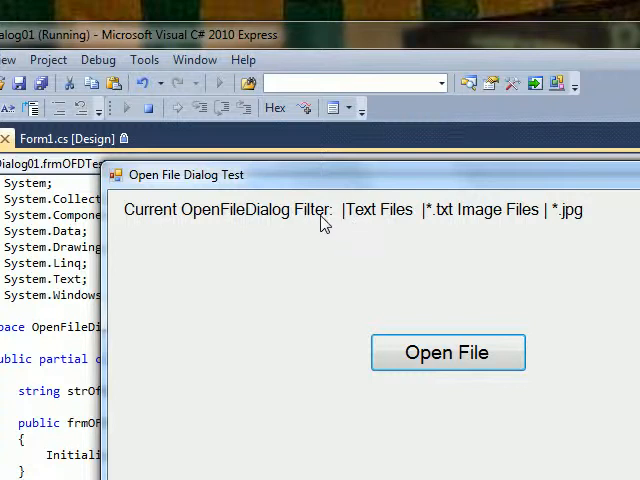
mouse_move(428, 222)
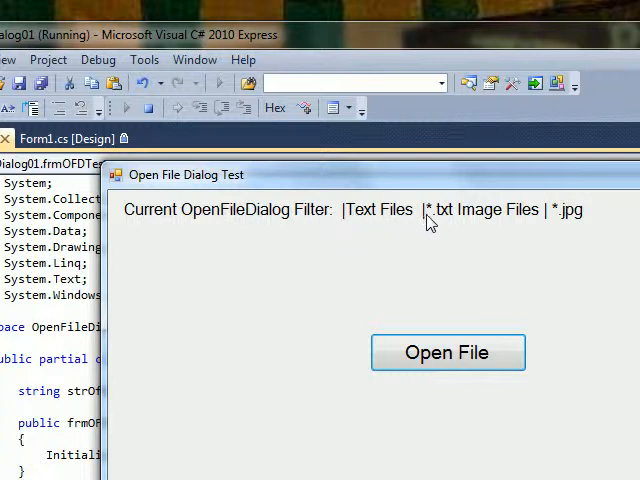
mouse_move(444, 220)
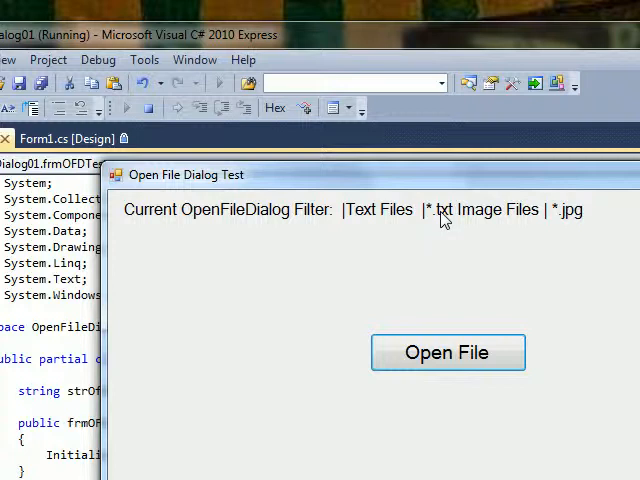
mouse_move(424, 224)
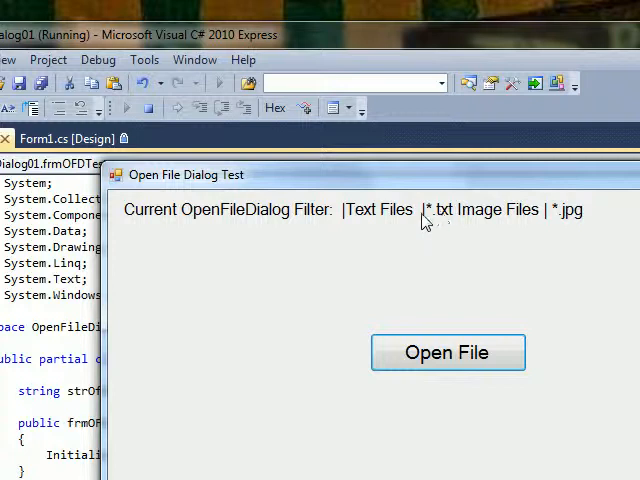
mouse_move(348, 220)
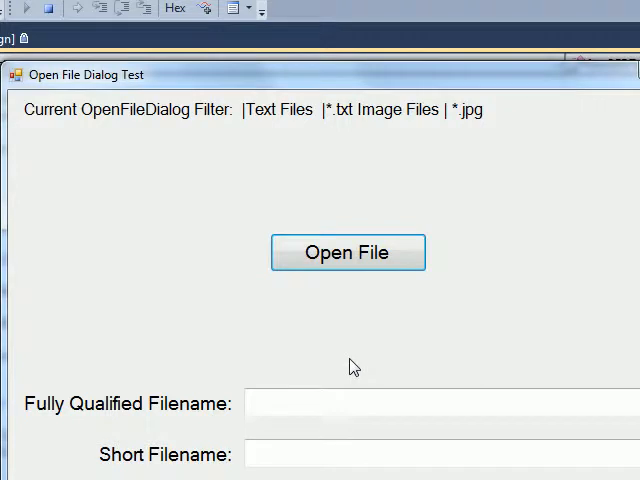
mouse_move(324, 174)
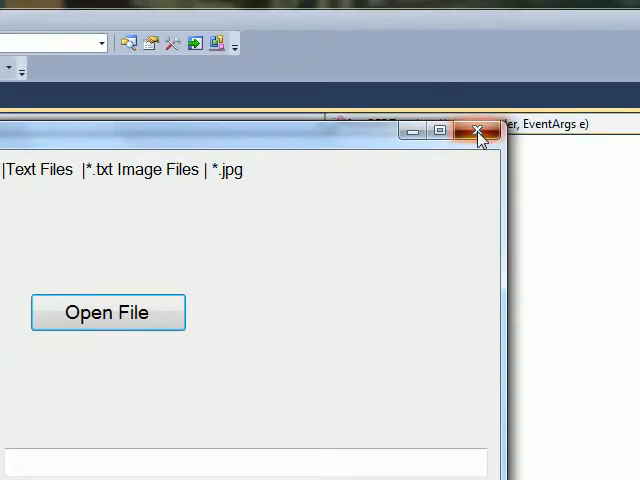
click(478, 132)
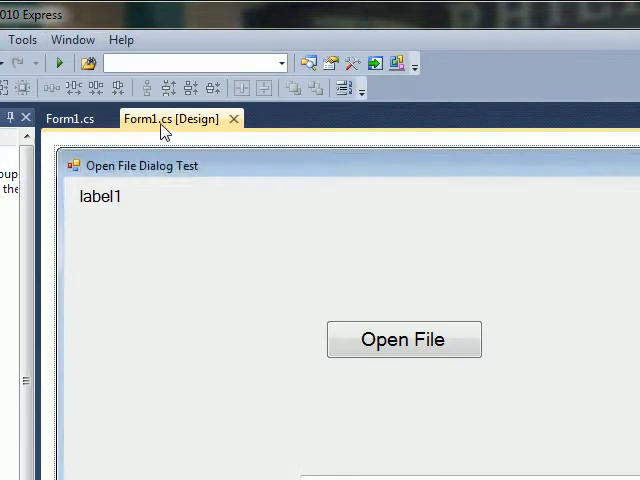
scroll(down, 3)
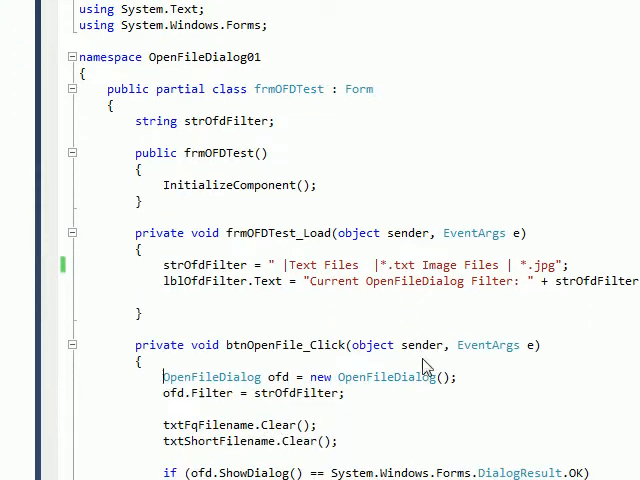
Add ofd.Filter = strOfdFilter; after creating the OpenFileDialog in btnOpenFile_Click.
scroll(down, 3)
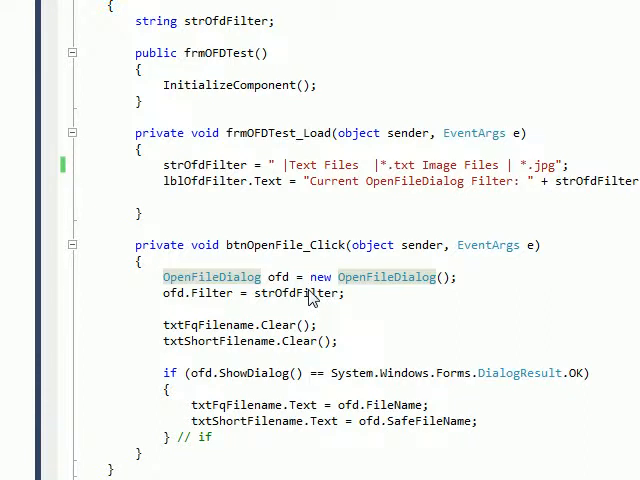
mouse_move(210, 276)
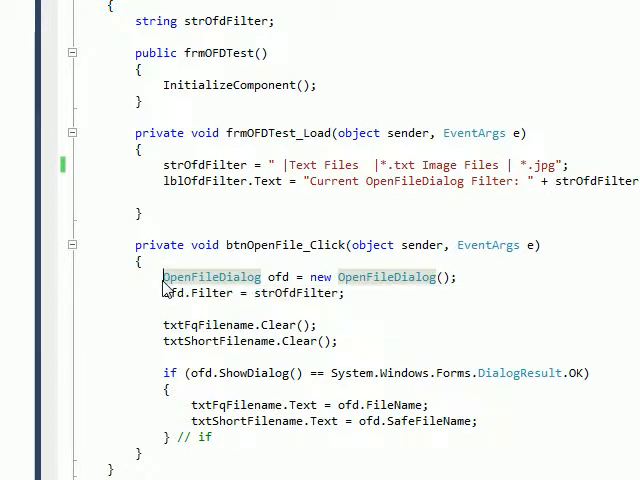
mouse_move(212, 276)
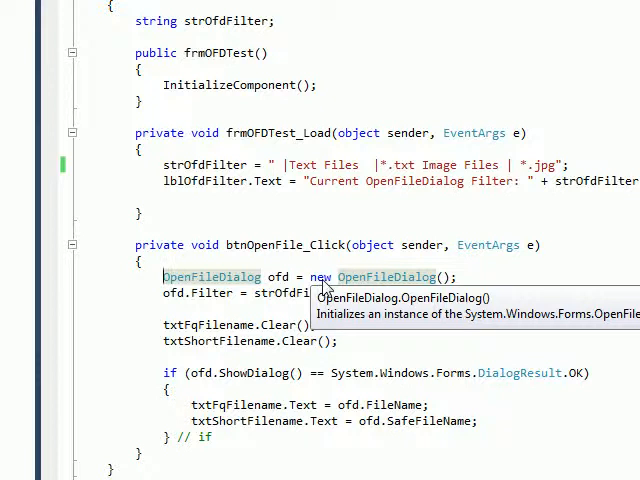
mouse_move(448, 284)
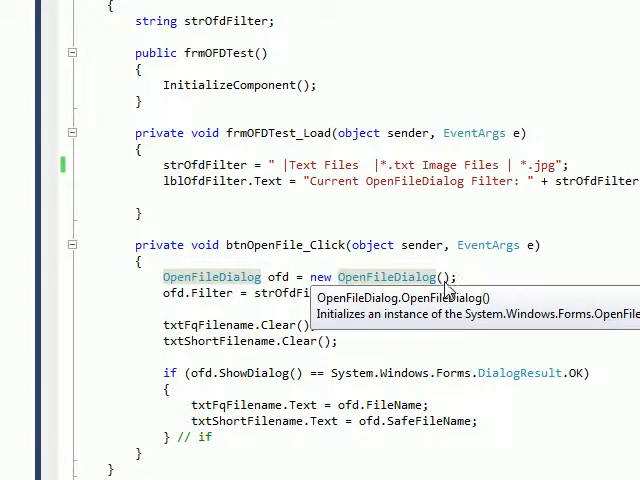
mouse_move(212, 276)
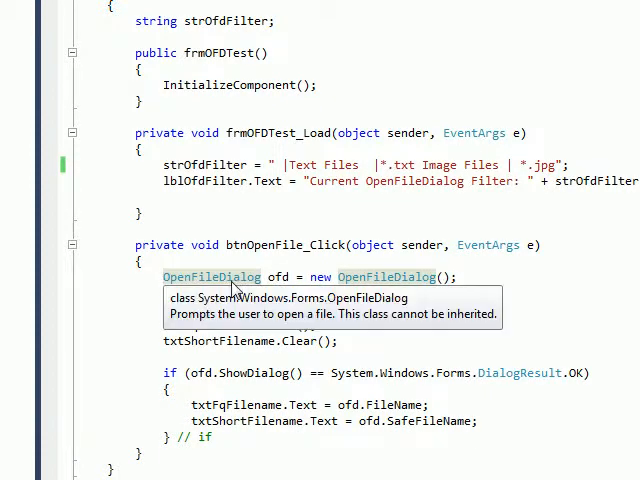
text(ofd.Filter = strOfdFilter;)
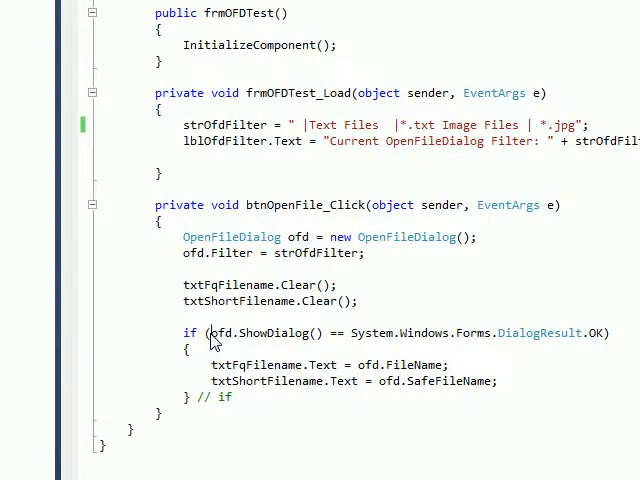
double_click(264, 332)
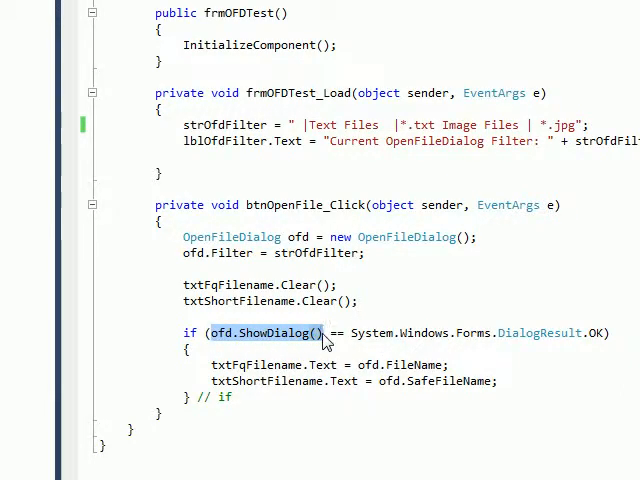
mouse_move(244, 350)
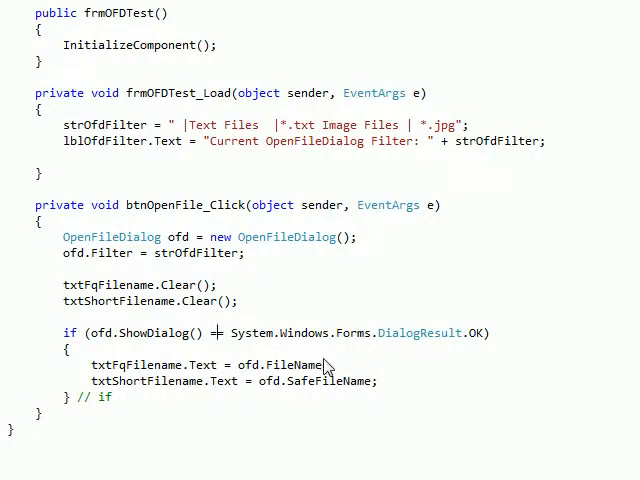
scroll(down, 3)
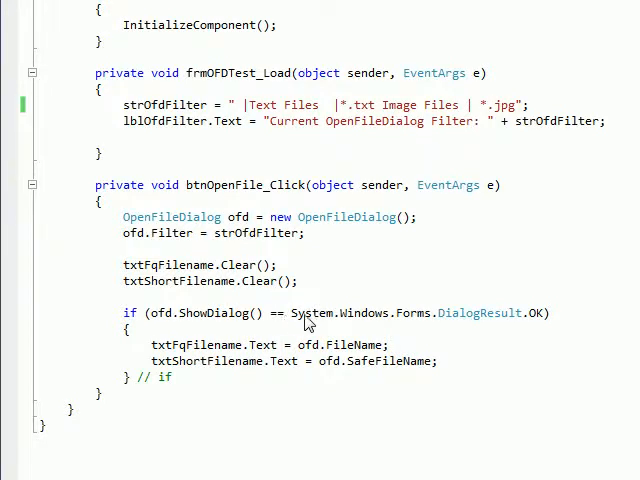
double_click(340, 312)
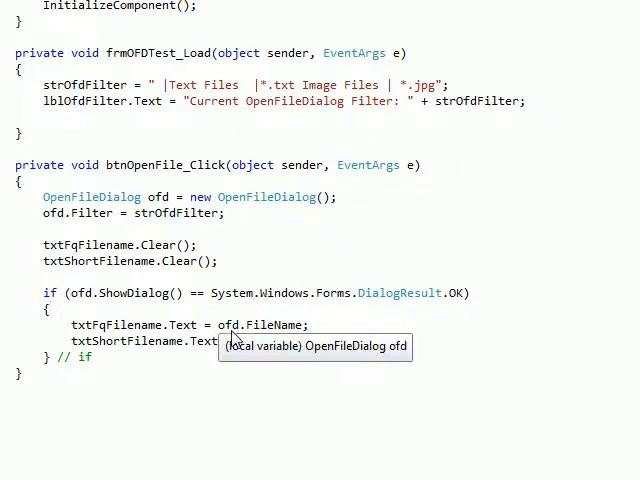
mouse_move(256, 340)
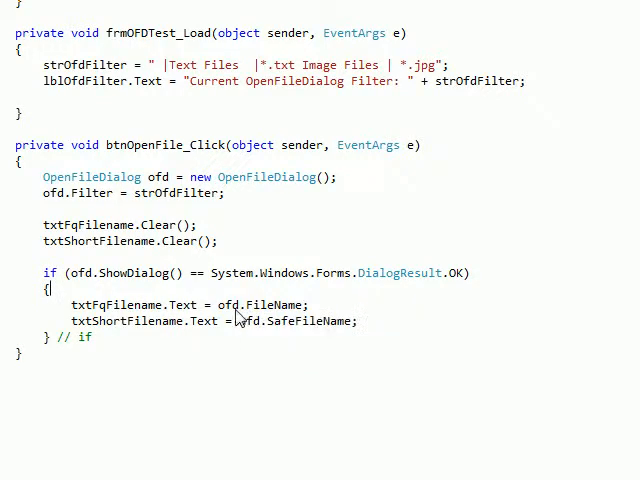
mouse_move(330, 320)
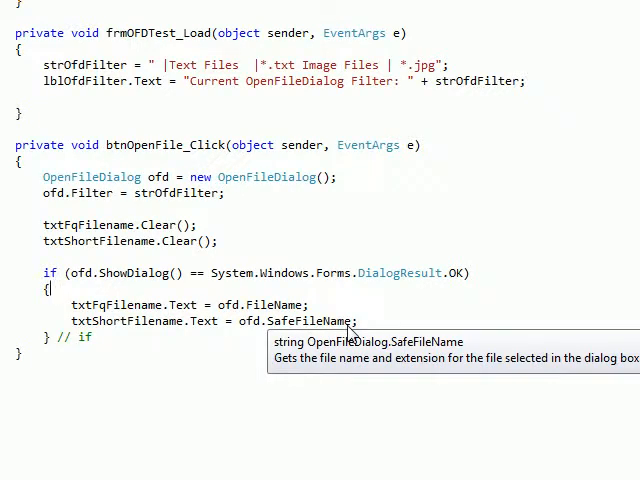
mouse_move(162, 330)
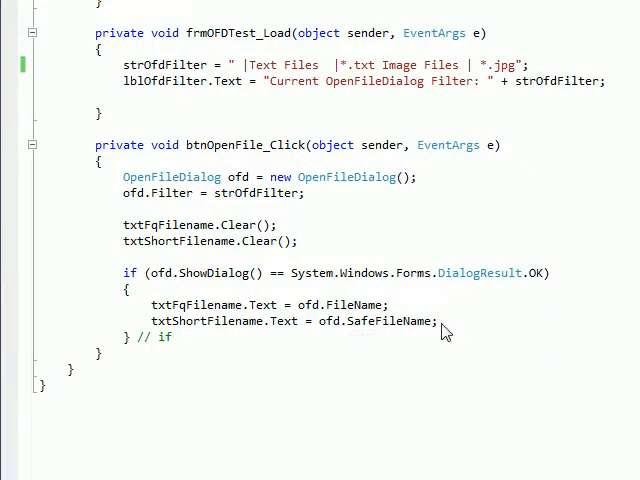
mouse_move(430, 252)
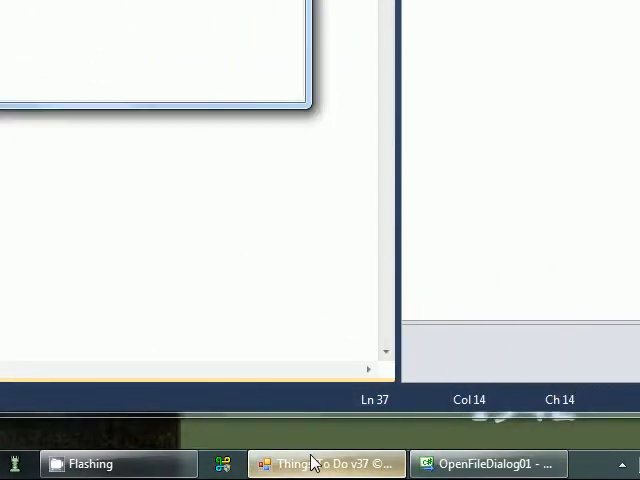
click(324, 464)
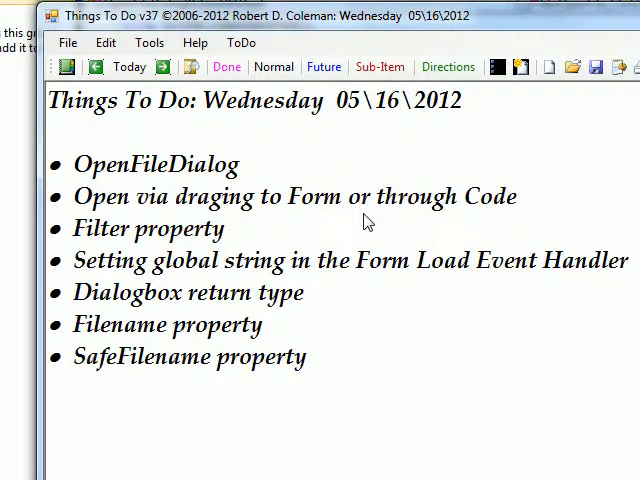
mouse_move(448, 212)
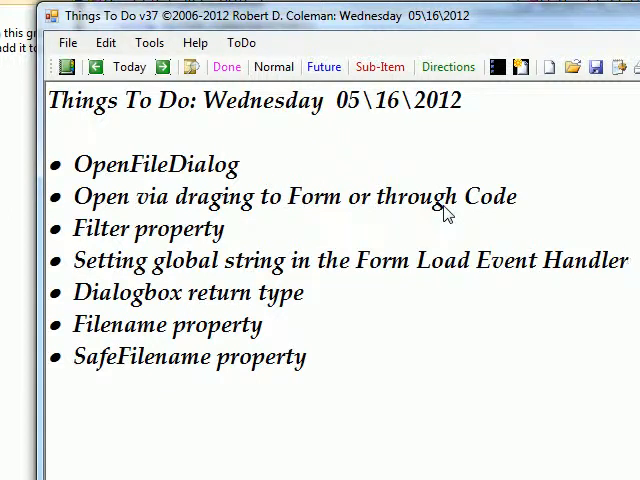
mouse_move(400, 216)
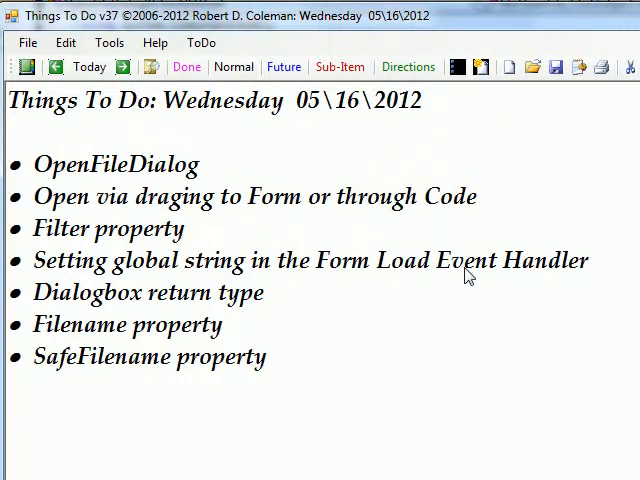
mouse_move(350, 272)
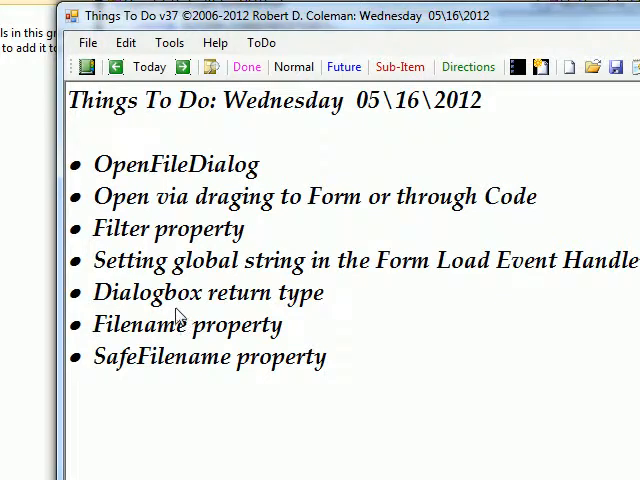
mouse_move(268, 308)
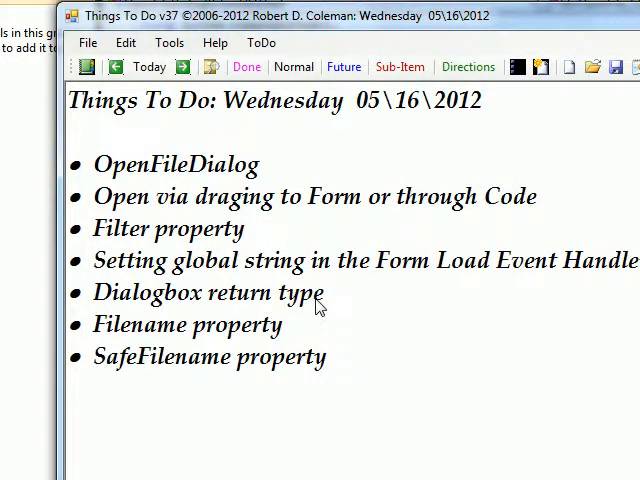
mouse_move(290, 324)
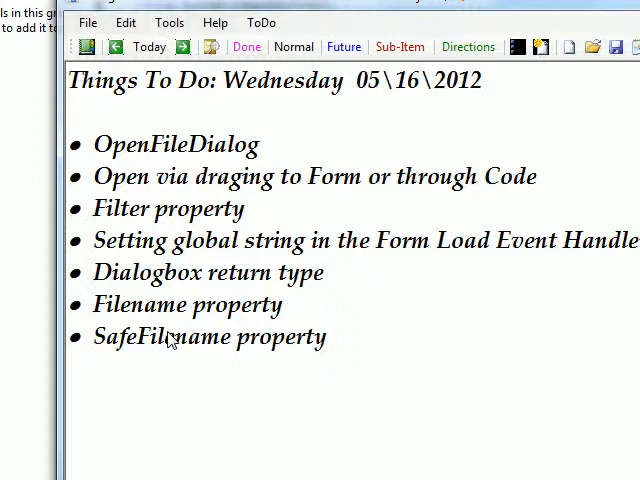
mouse_move(164, 318)
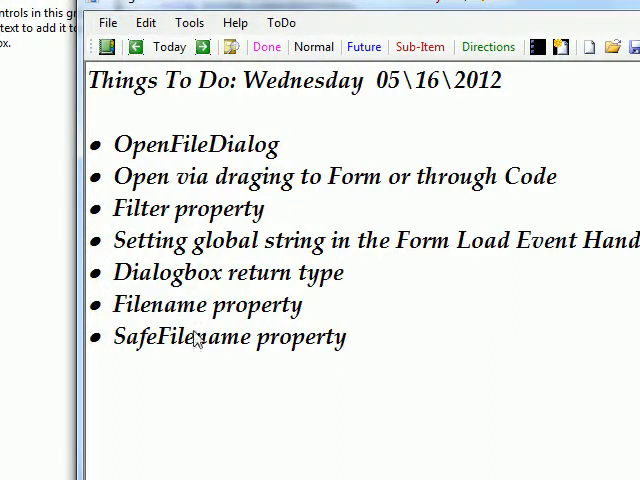
mouse_move(296, 288)
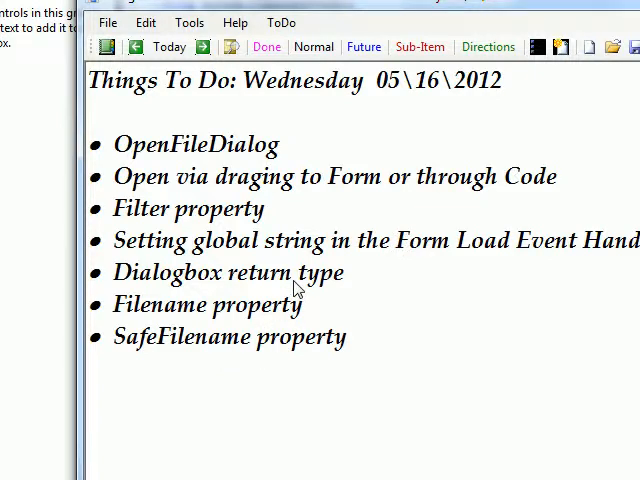
mouse_move(360, 330)
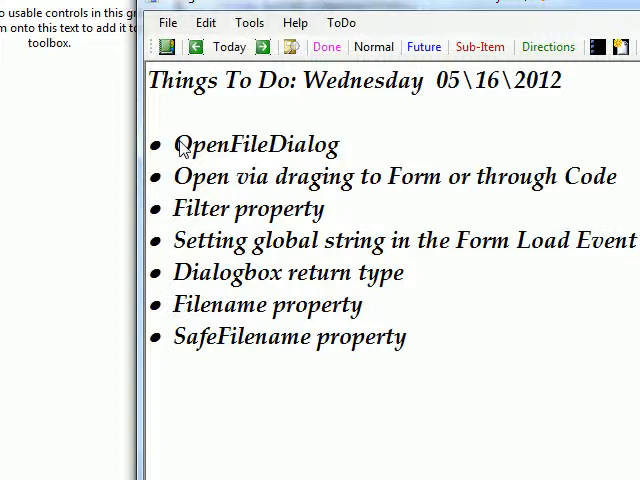
Select the to-do lines, close Things To Do and answer Yes to save the information.
drag(176, 144, 410, 336)
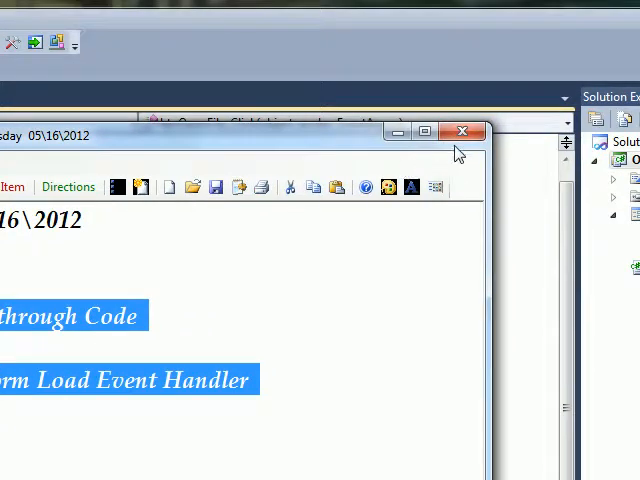
click(460, 132)
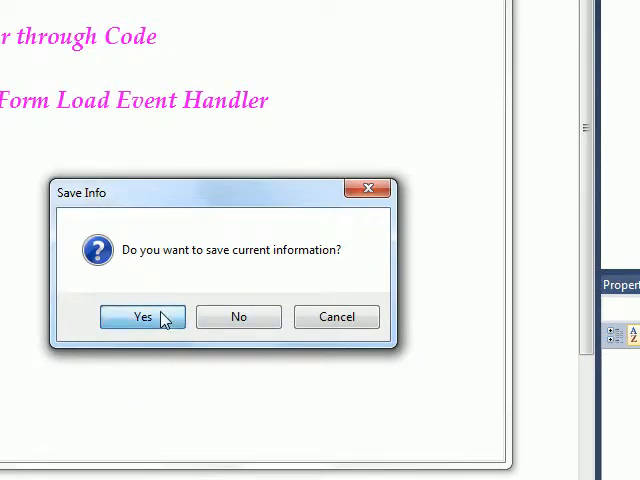
click(140, 316)
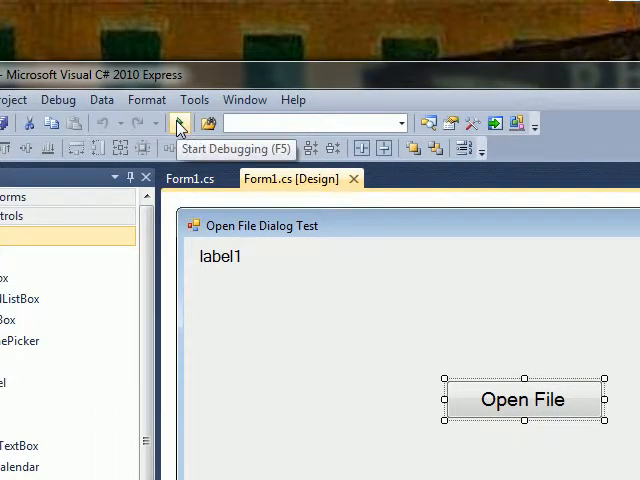
click(178, 122)
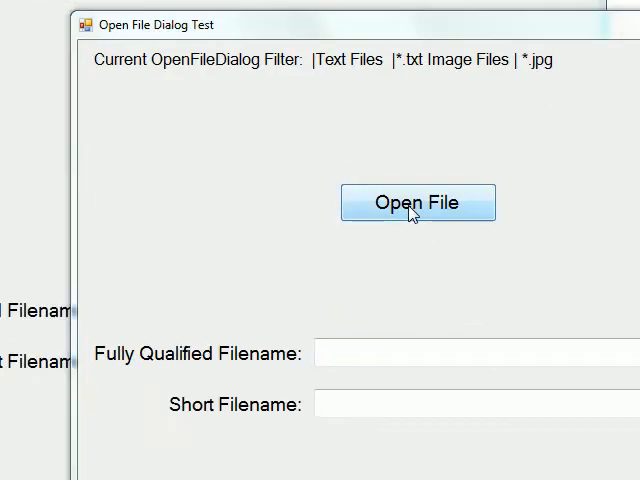
click(416, 202)
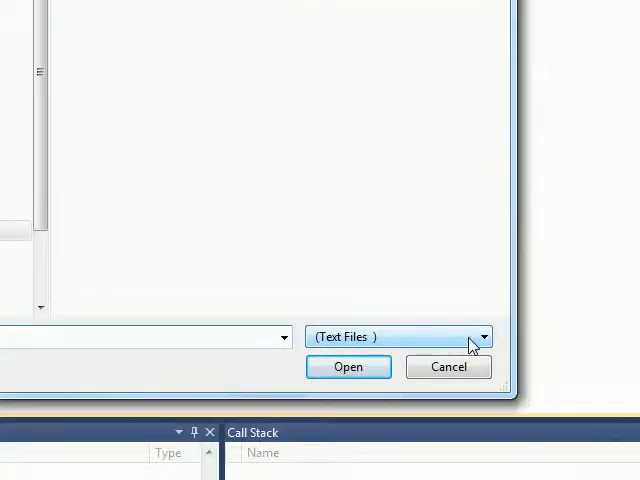
click(484, 336)
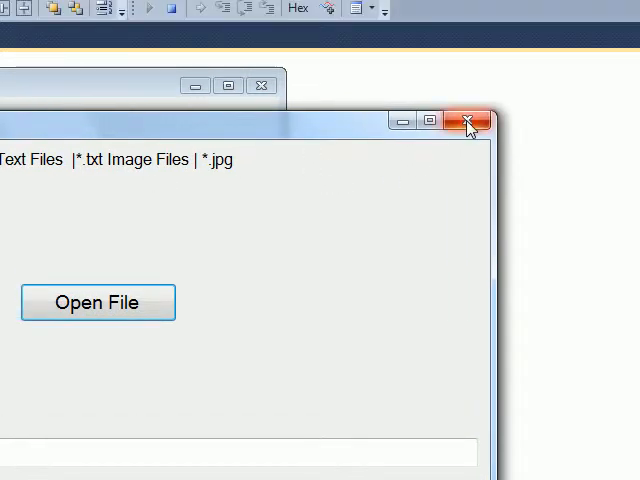
click(468, 120)
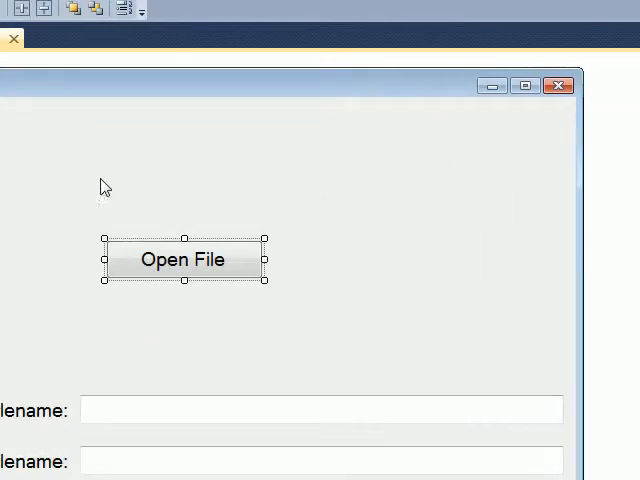
Return to Form1.cs code at the Load handler's strOfdFilter assignment.
click(148, 138)
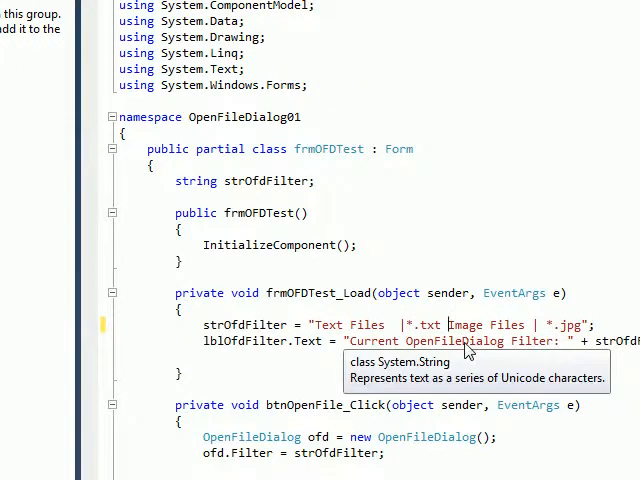
mouse_move(448, 360)
text(| )
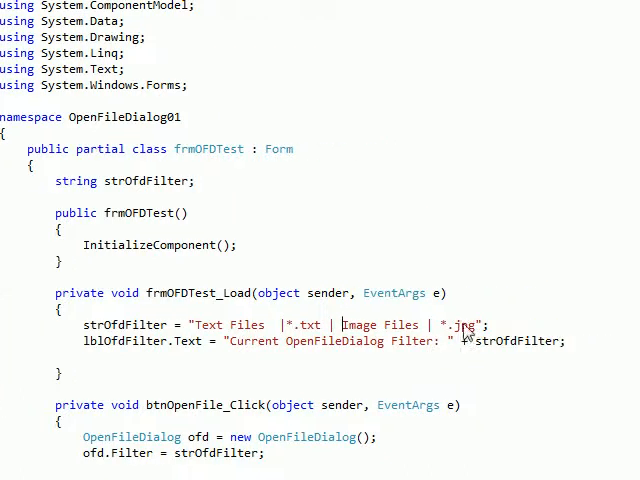
scroll(down, 3)
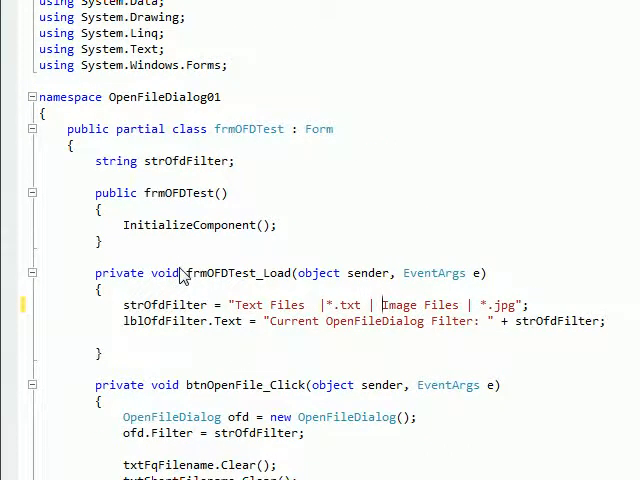
mouse_move(340, 320)
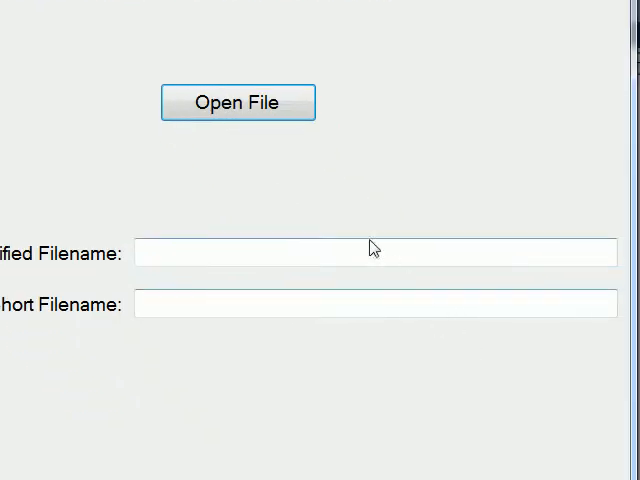
In the Open dialog, choose the Image Files (*.jpg) file type filter.
click(236, 102)
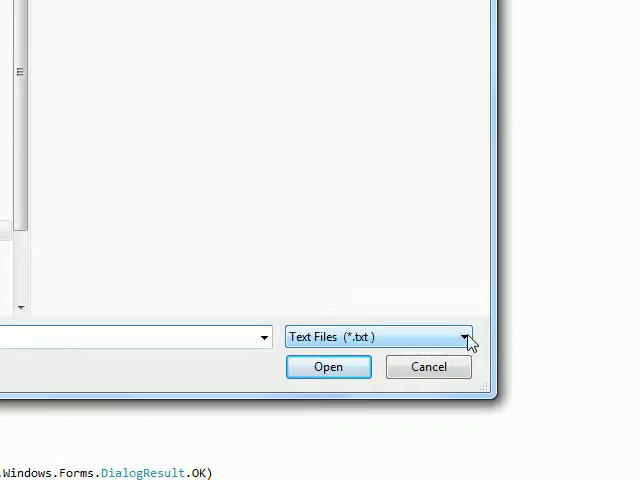
click(464, 336)
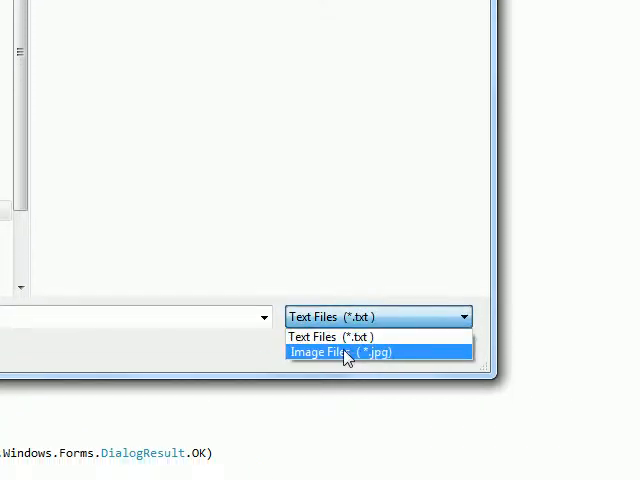
click(344, 352)
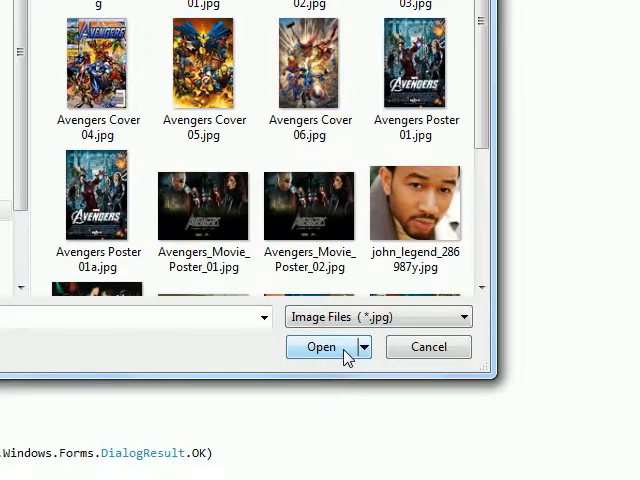
click(204, 208)
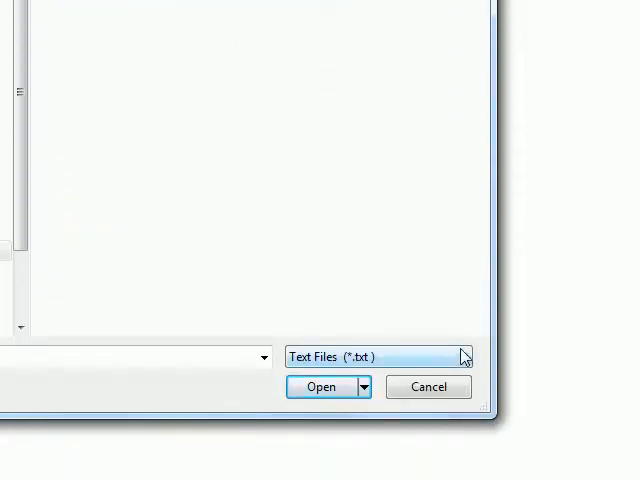
click(462, 356)
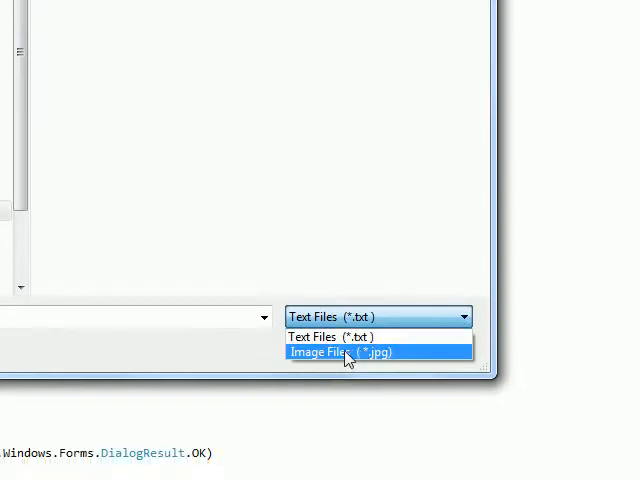
click(344, 352)
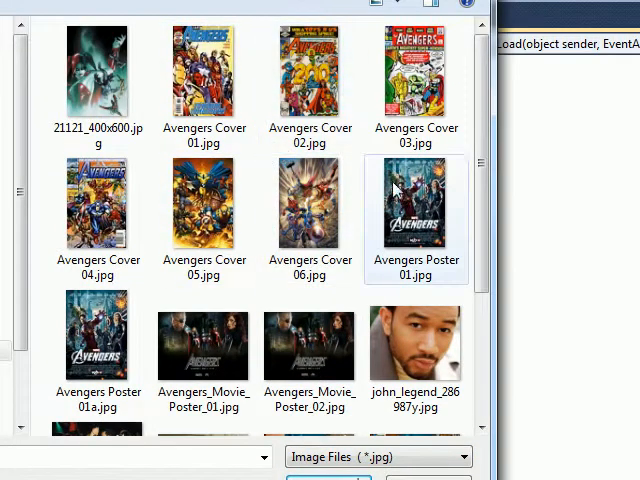
Select Avengers Poster 01a.jpg and open it so both filename boxes fill.
scroll(down, 3)
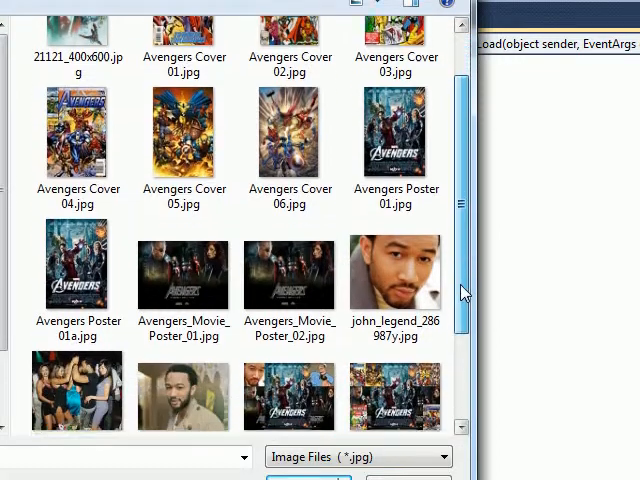
scroll(down, 3)
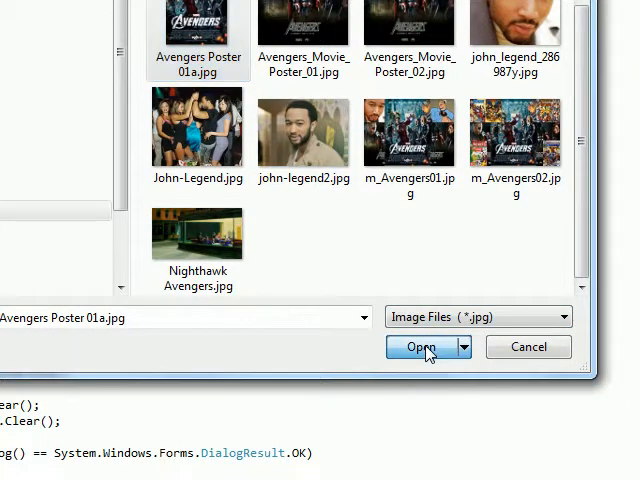
click(420, 348)
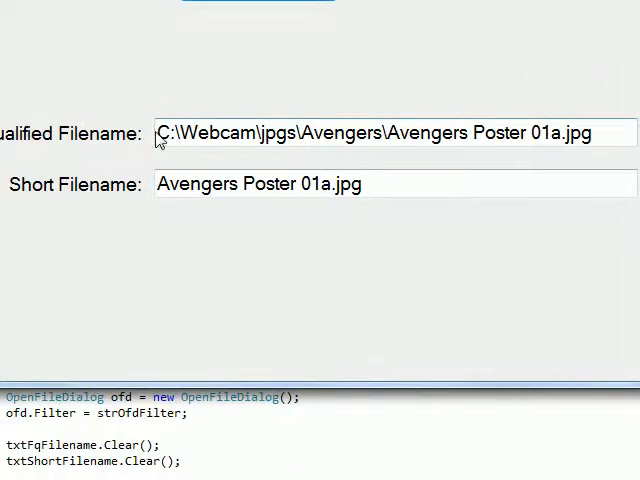
mouse_move(480, 144)
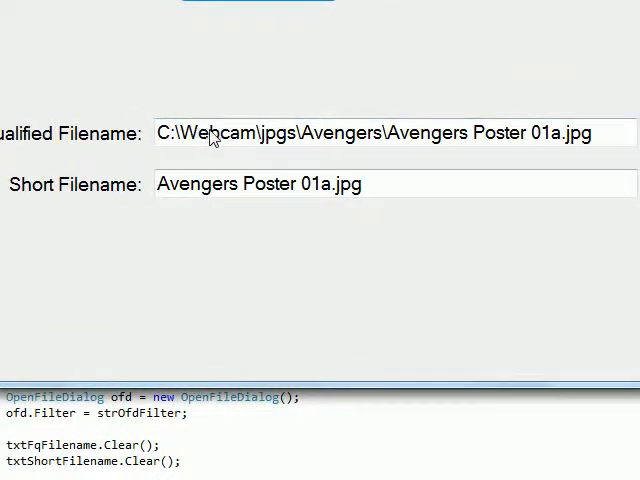
mouse_move(184, 212)
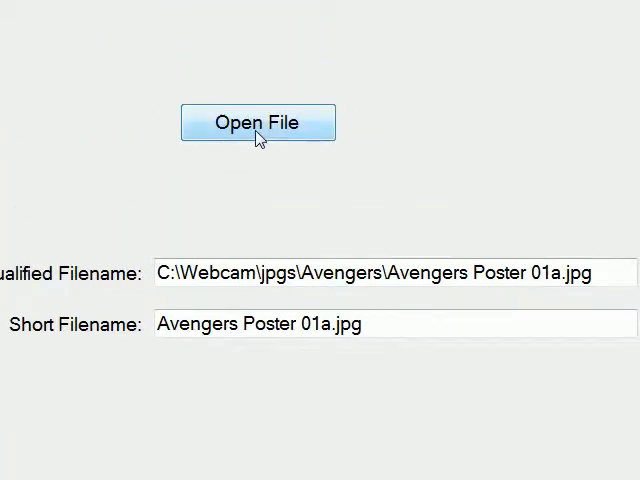
Reopen the Open dialog and cancel it, leaving both filename boxes empty.
click(256, 122)
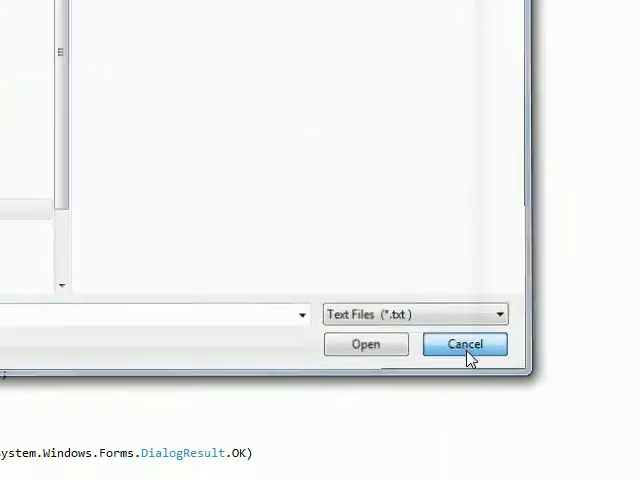
click(464, 344)
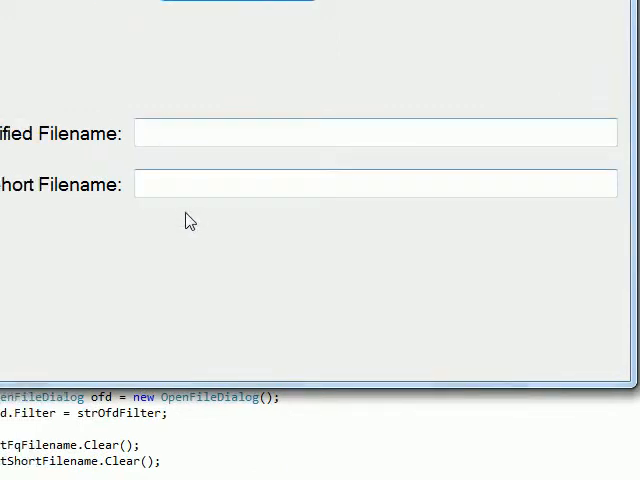
mouse_move(482, 136)
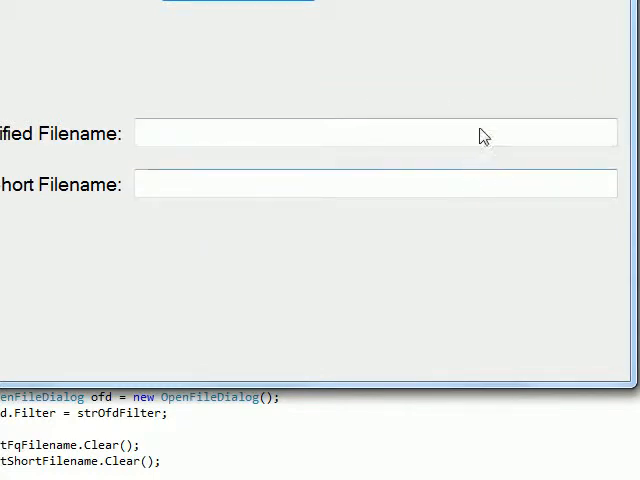